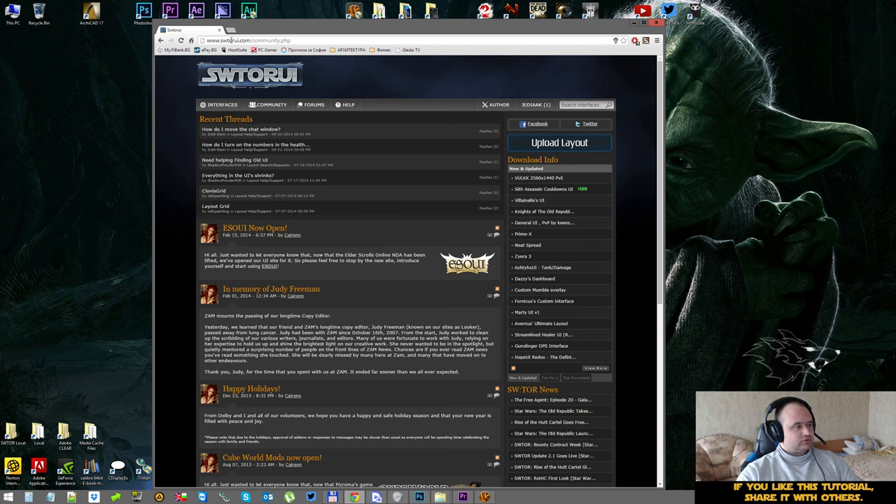
Browse SWTORUI's Interfaces > Layouts menu to the Jedi Knight category.
left_click(220, 104)
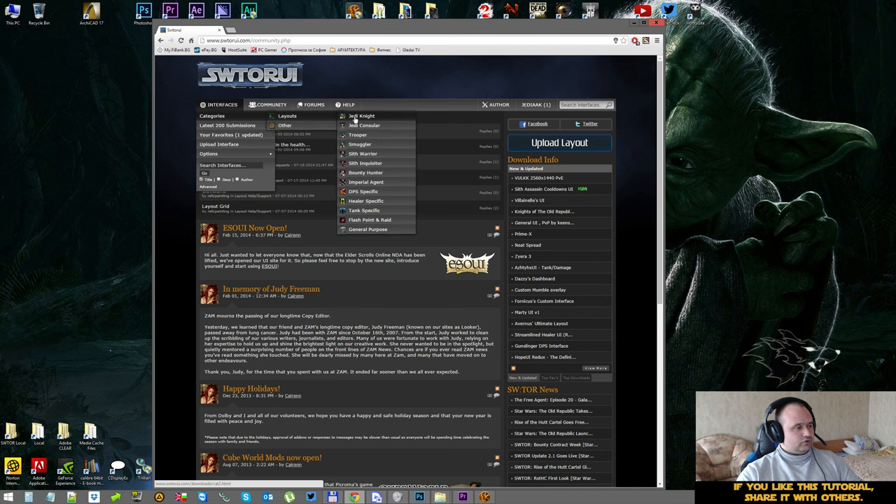
left_click(361, 115)
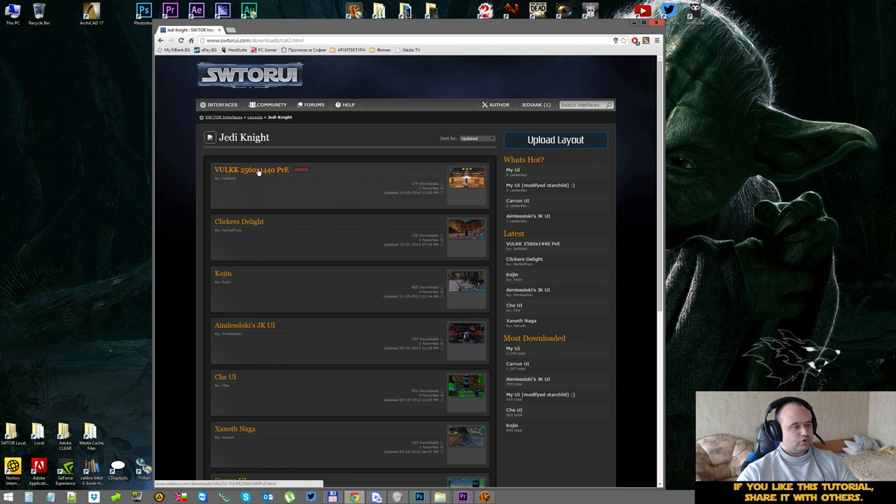
Download the VULKK 2560x1440 PvE layout zip and reveal it in Downloads.
left_click(251, 170)
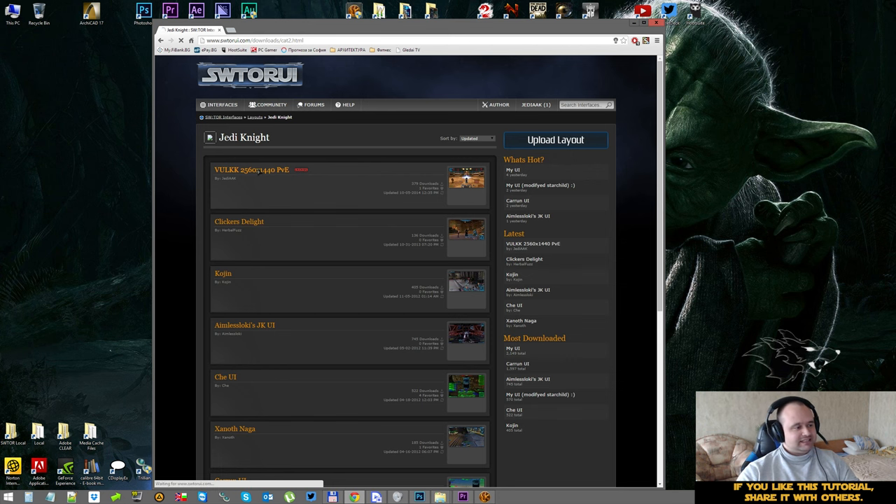
left_click(250, 170)
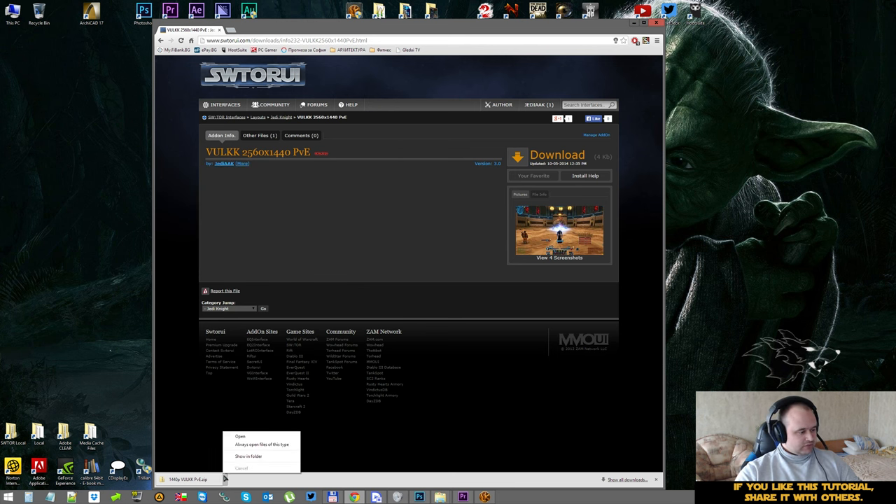
left_click(248, 456)
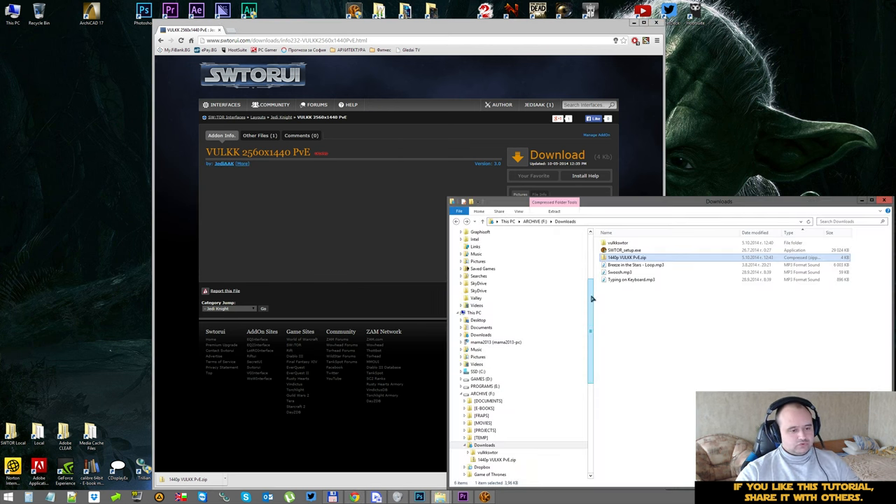
Open '1440p VULKK PvE.zip' as an archive in 7-Zip from its context menu.
double_click(626, 257)
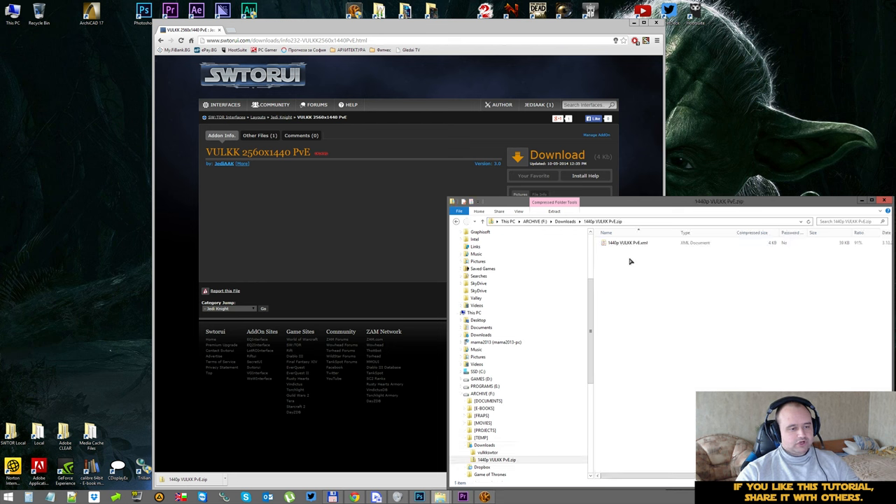
right_click(630, 258)
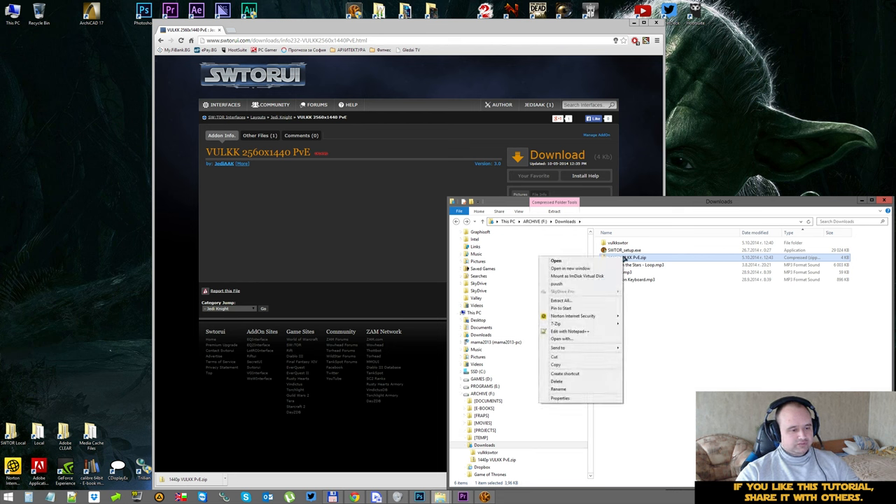
mouse_move(555, 324)
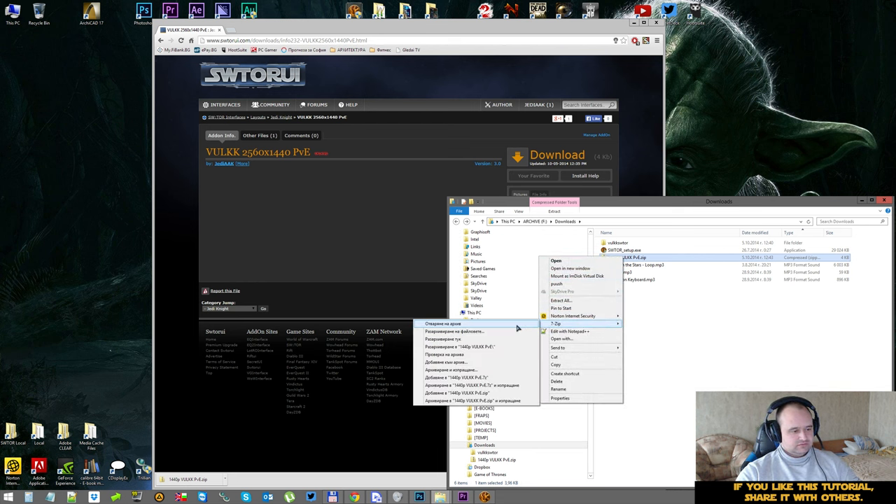
left_click(452, 324)
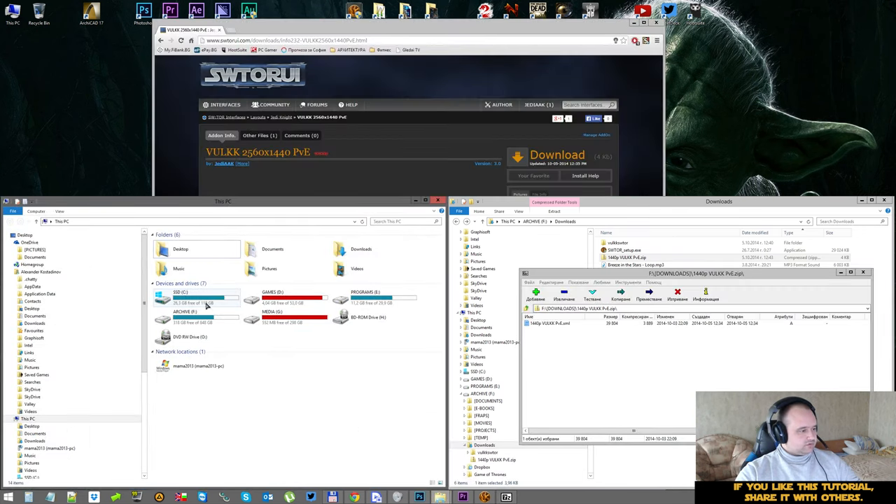
Navigate from C: through the user's AppData to SWTOR\swtor\settings\GUIProfiles.
double_click(198, 297)
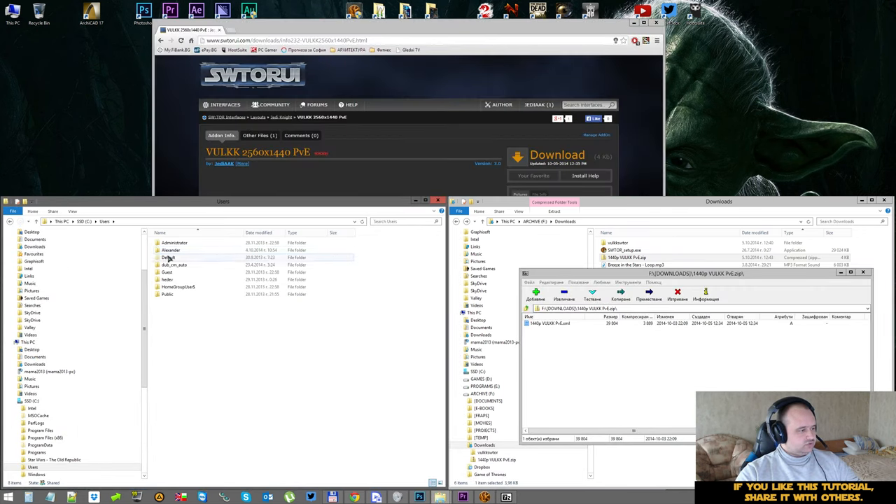
double_click(170, 250)
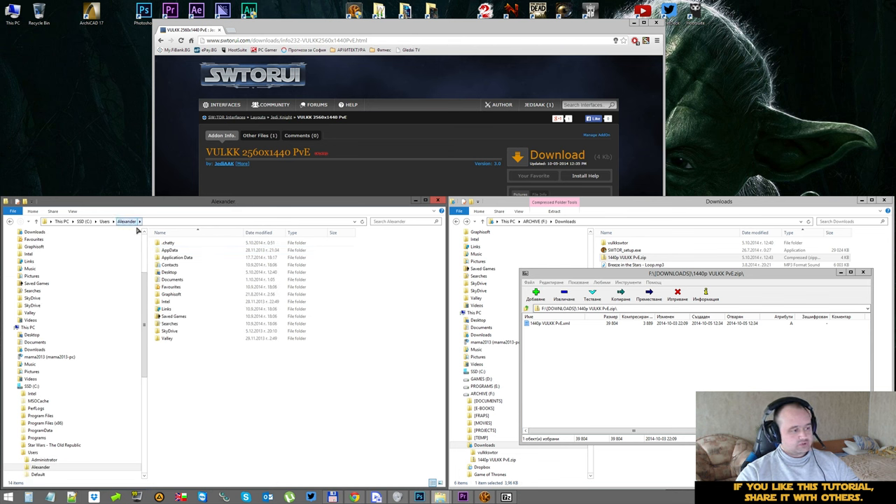
double_click(177, 257)
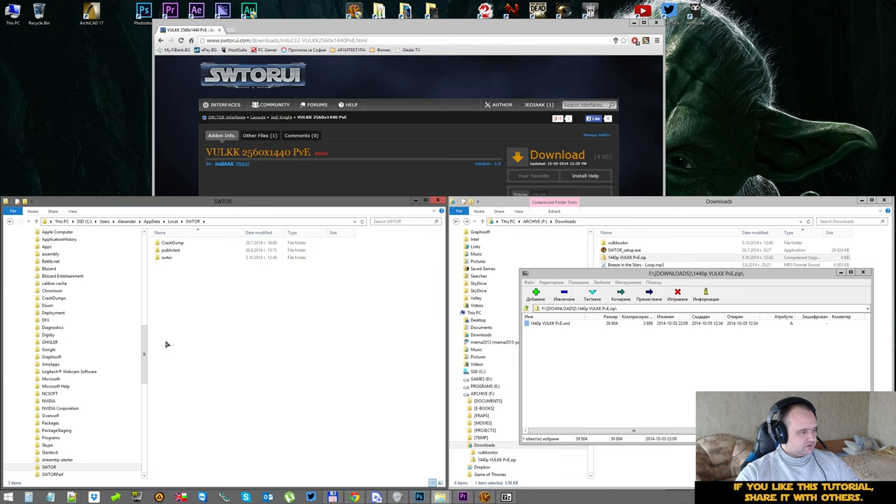
double_click(167, 257)
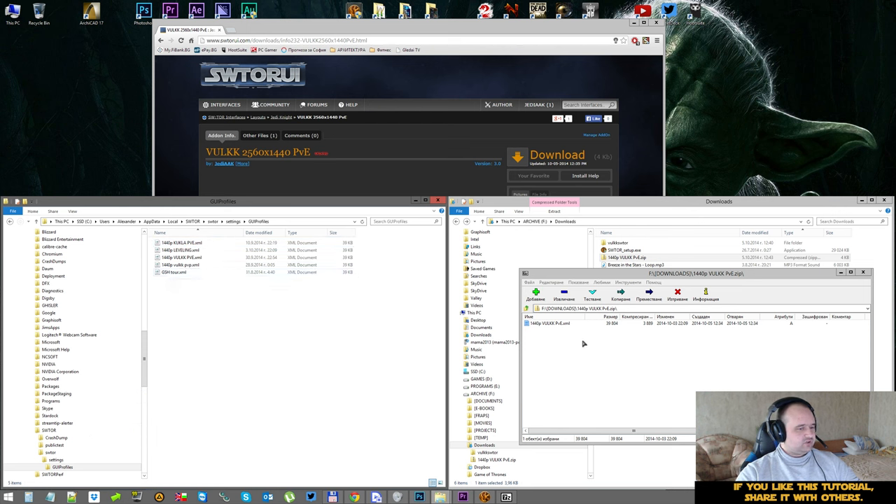
Copy '1440p VULKK PvE.xml' into GUIProfiles, replacing the existing file.
left_click(550, 322)
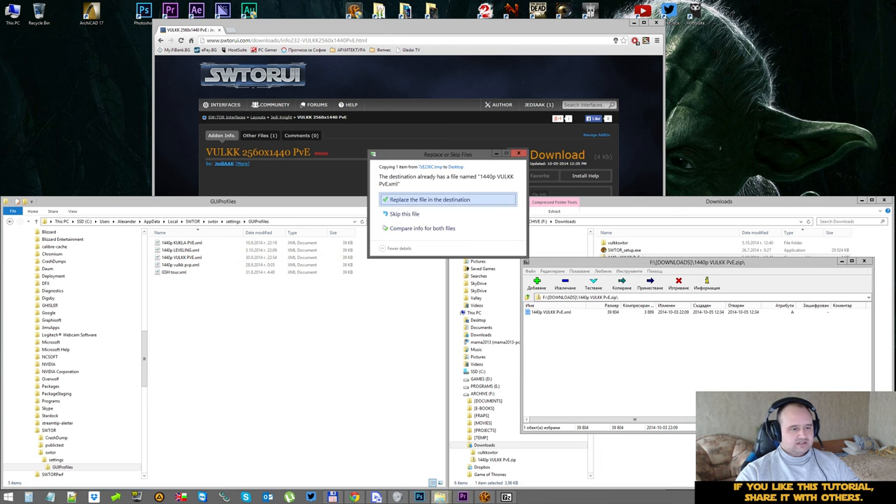
left_click(429, 199)
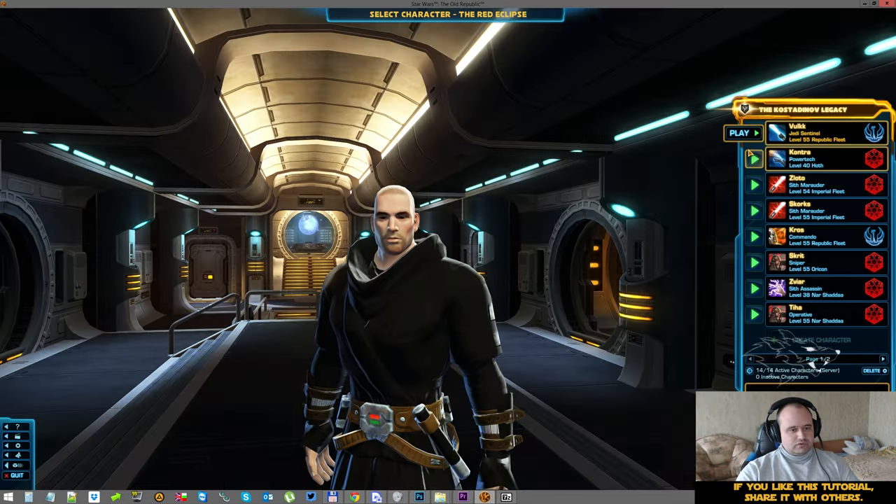
Click Play on the level 55 Jedi Sentinel to enter the game.
left_click(739, 133)
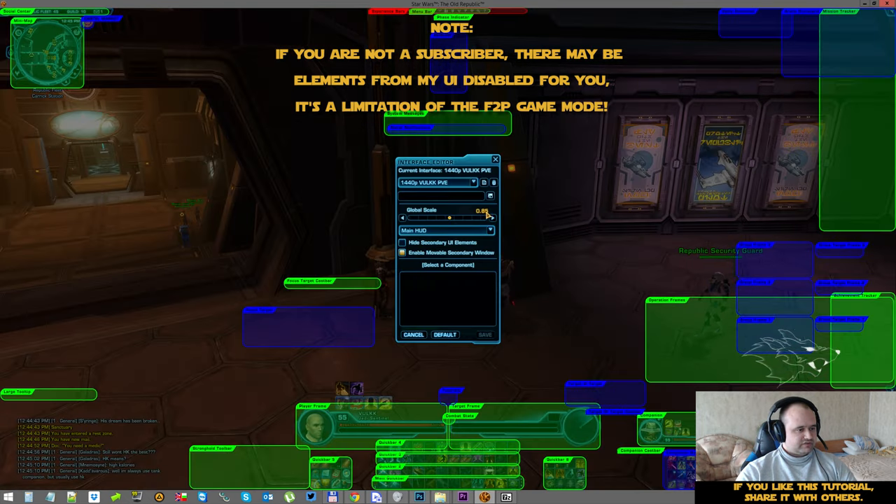
Choose the 'test' layout from the Interface Editor's layout dropdown.
left_click(473, 182)
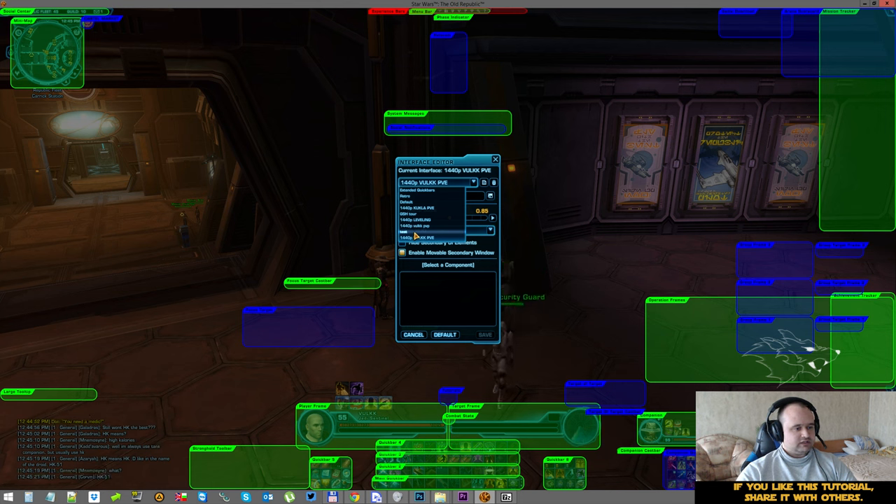
left_click(405, 236)
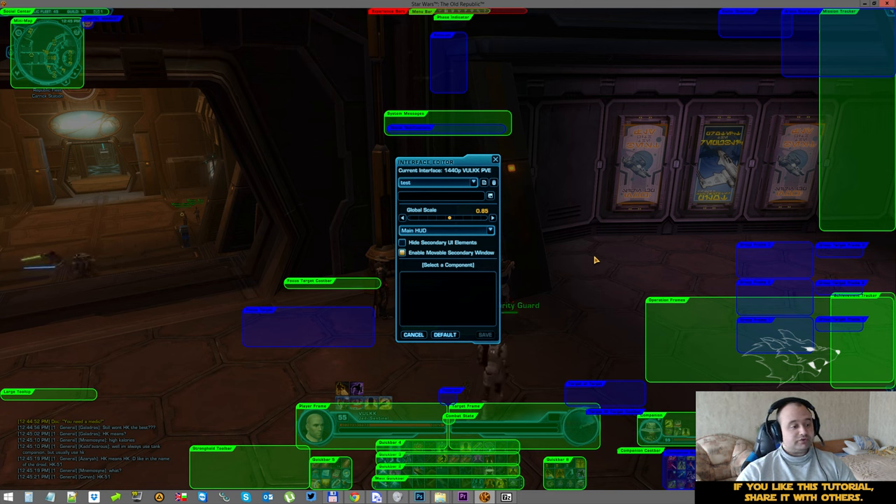
left_click(413, 334)
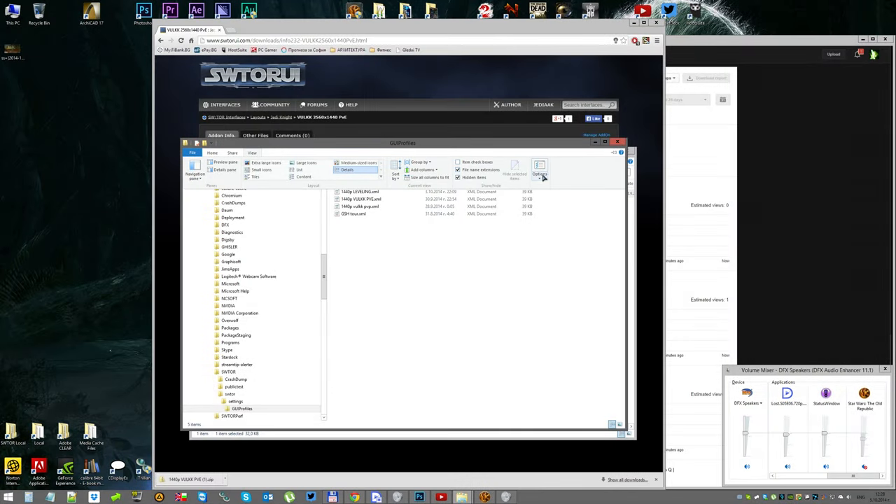
Open Folder Options on the View tab and scroll the Advanced settings.
left_click(539, 173)
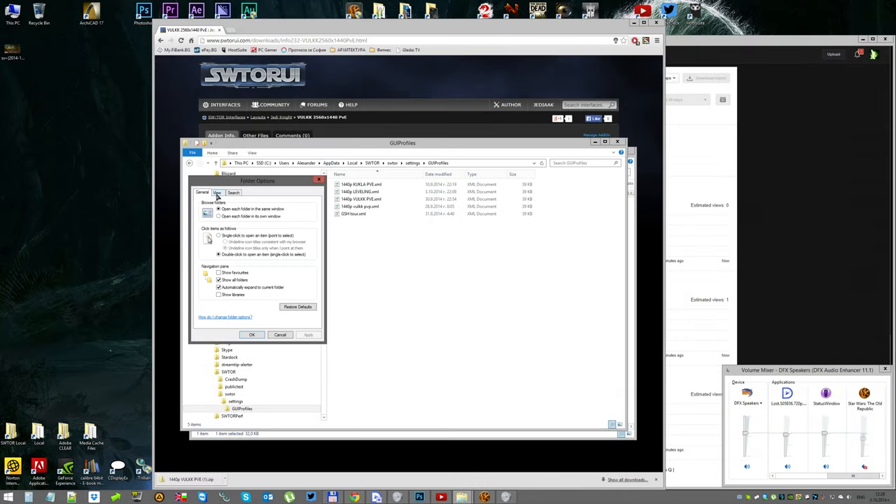
left_click(217, 192)
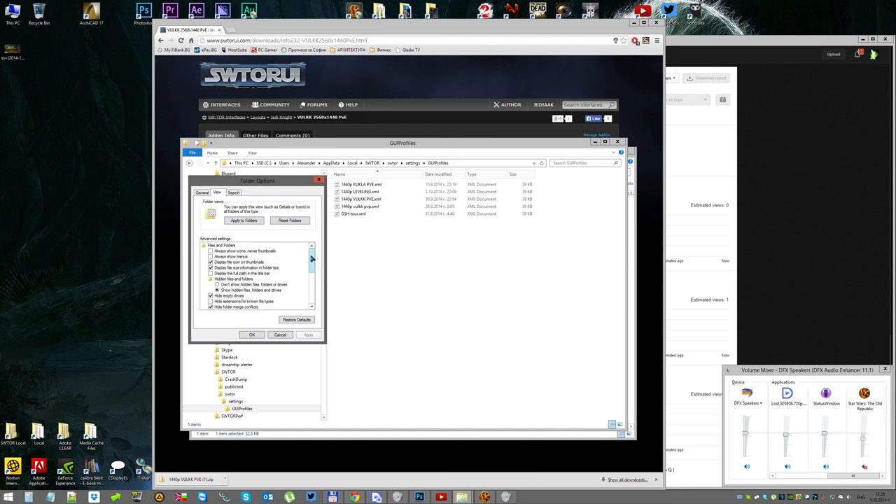
scroll("down", 3)
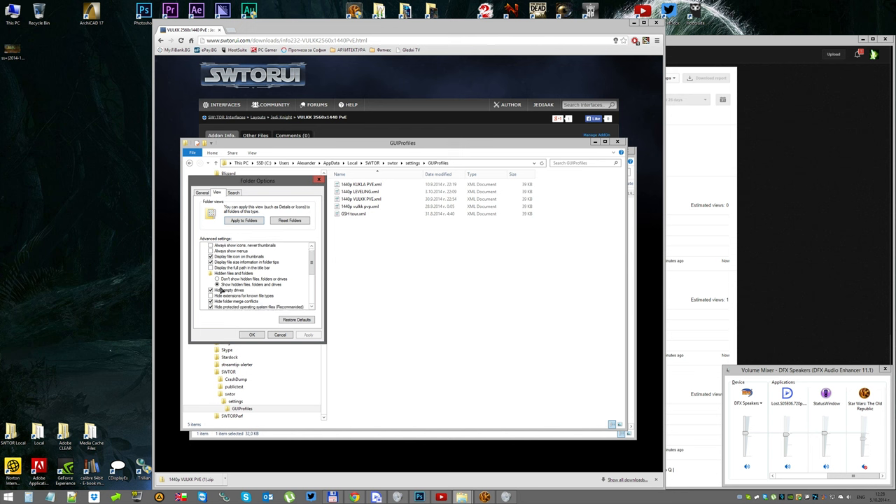